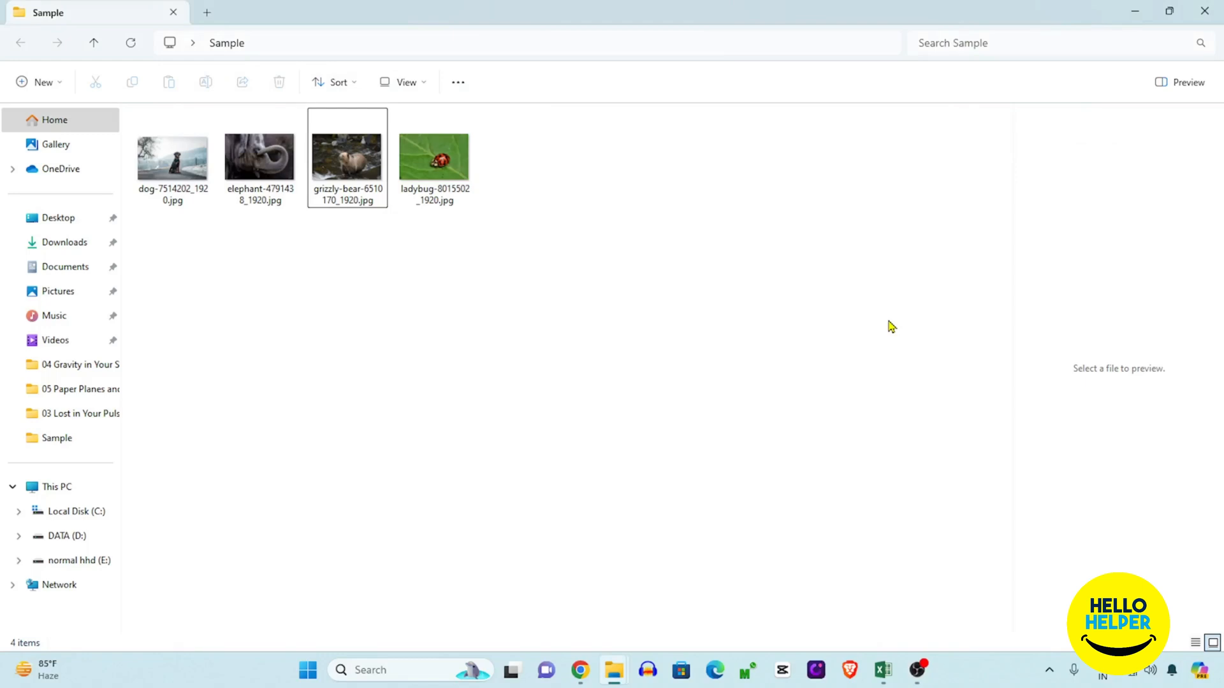
Step: Select the dog JPG in the Sample folder to show it in the Preview pane
{"action": "left_click", "coordinate": [173, 156]}
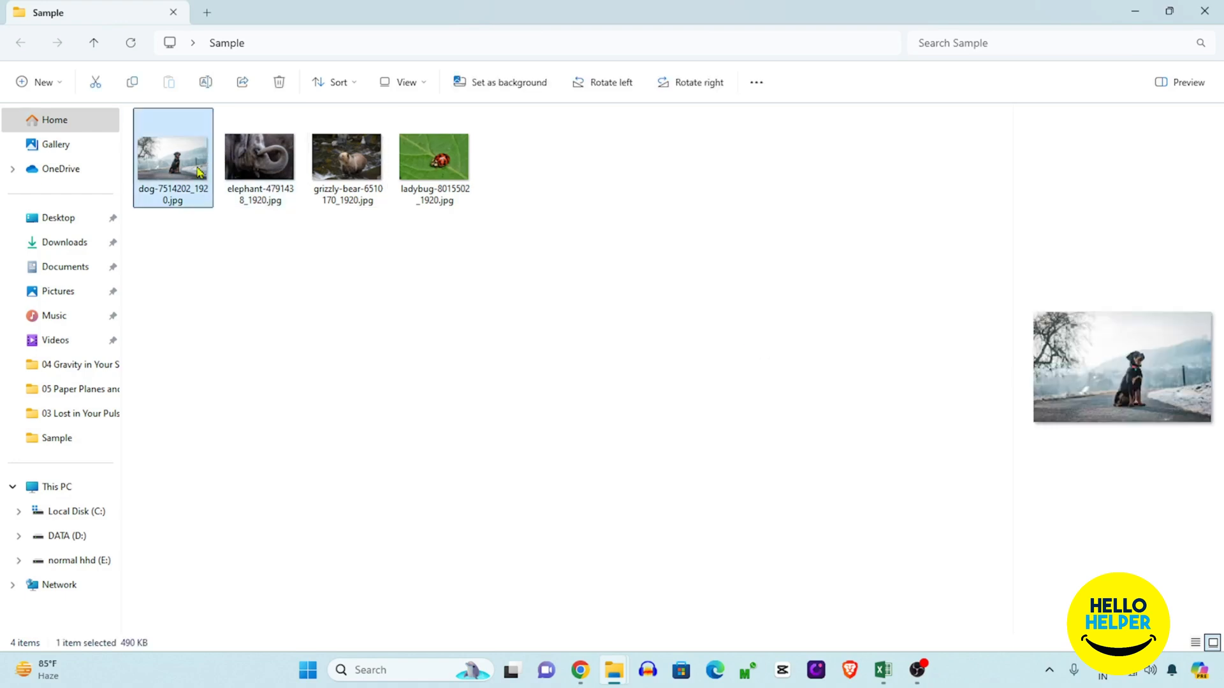
{"action": "mouse_move", "coordinate": [183, 176]}
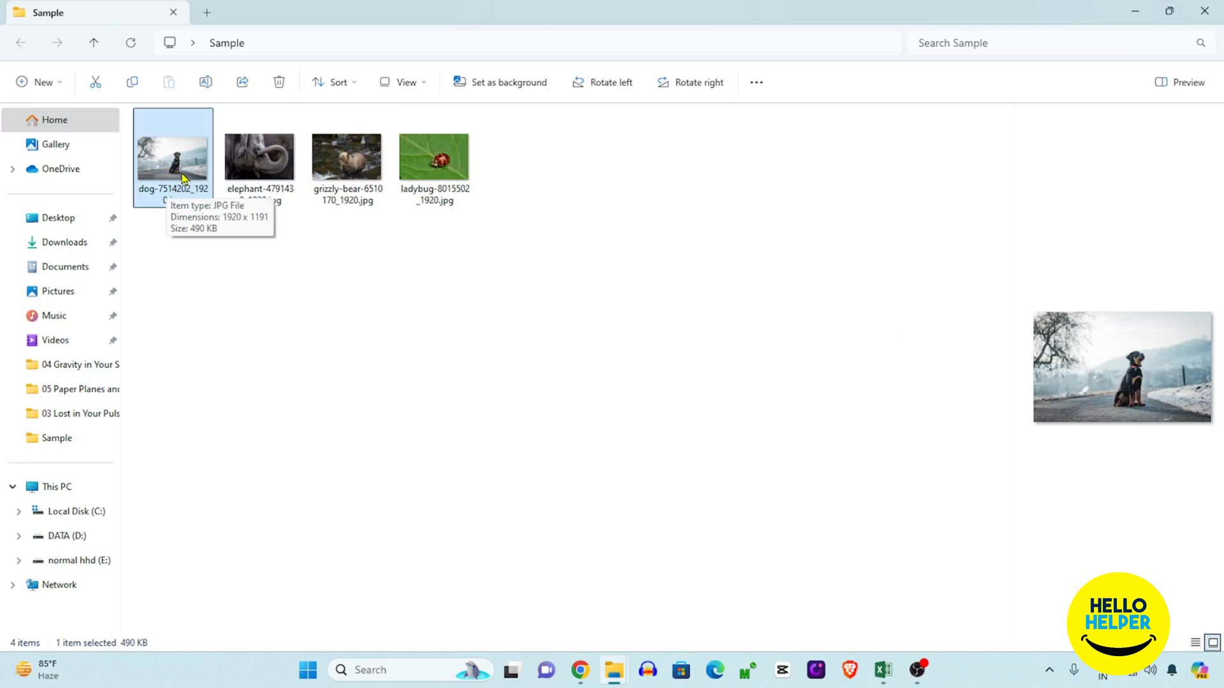
{"action": "double_click", "coordinate": [173, 156]}
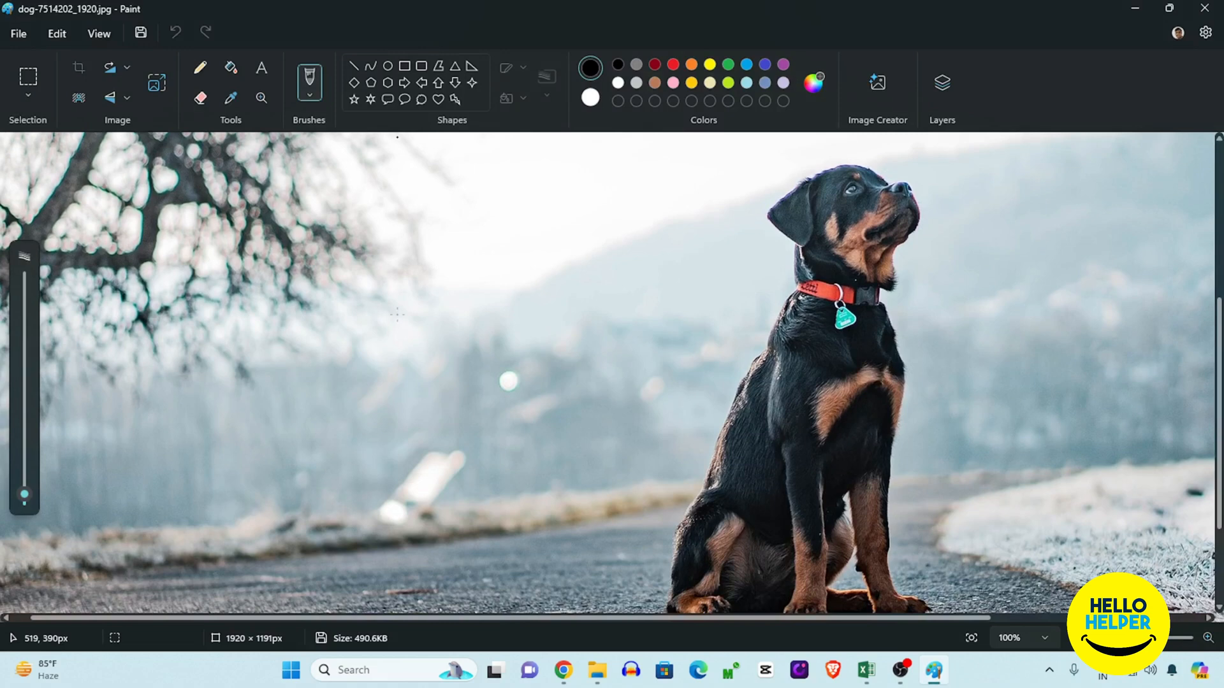
{"action": "scroll", "scroll_direction": "down", "scroll_amount": 3}
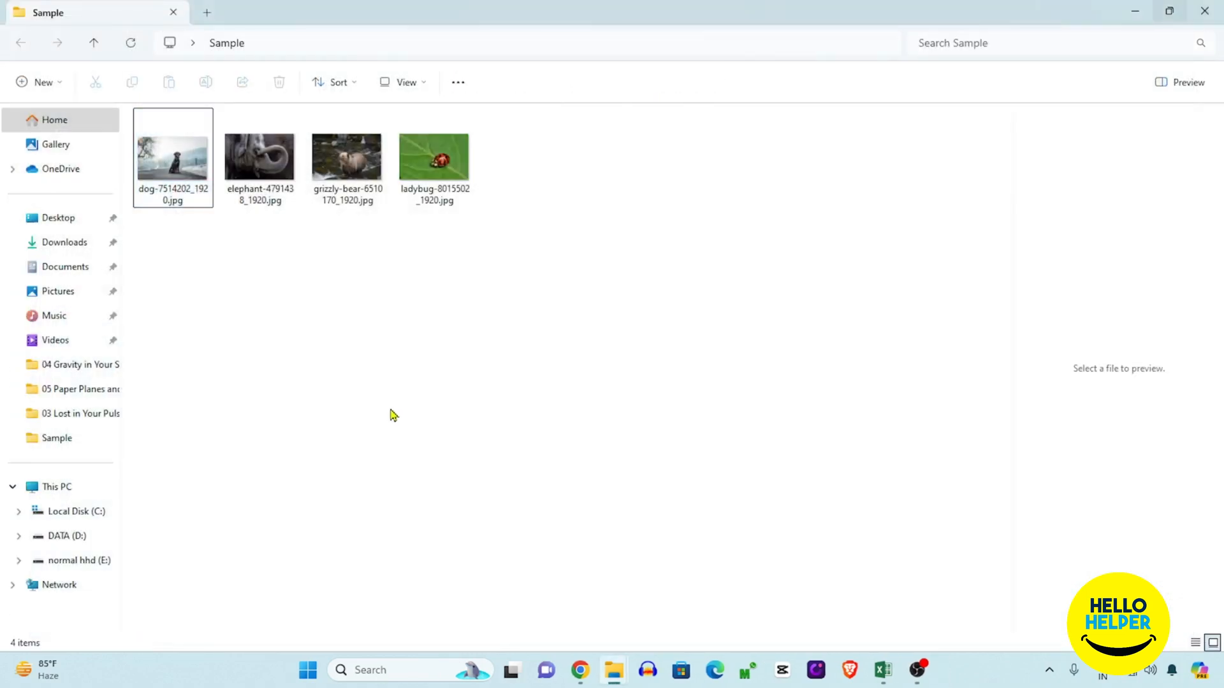
{"action": "mouse_move", "coordinate": [293, 326]}
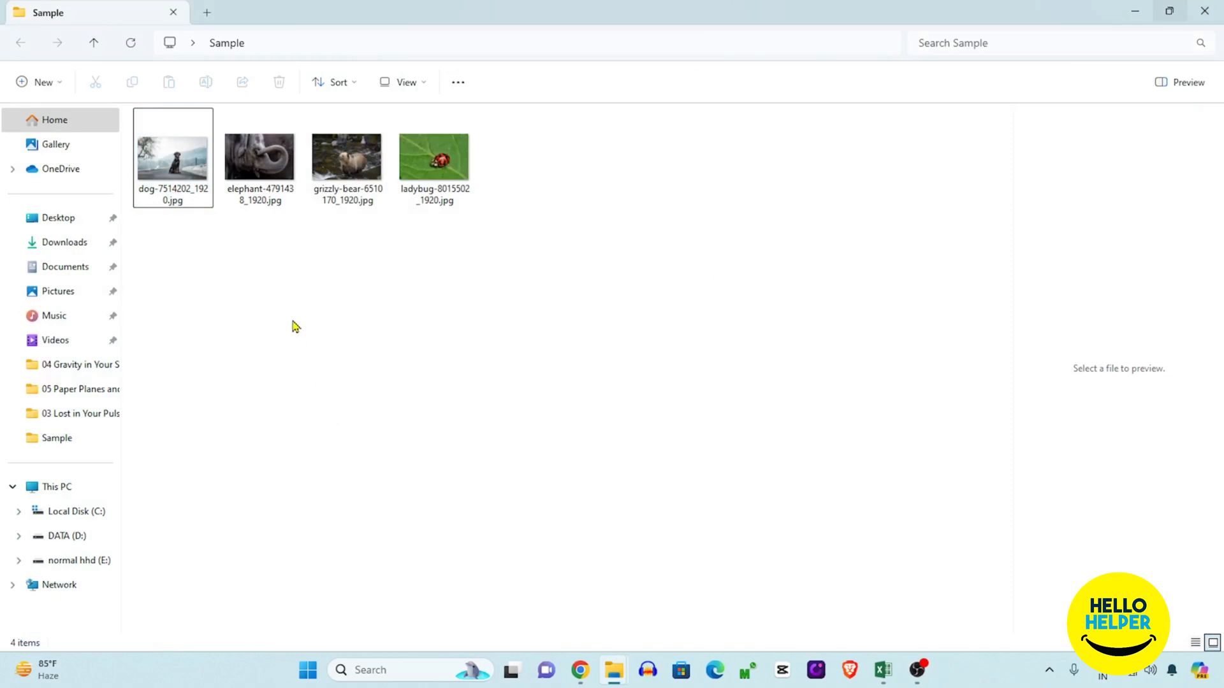
{"action": "mouse_move", "coordinate": [269, 166]}
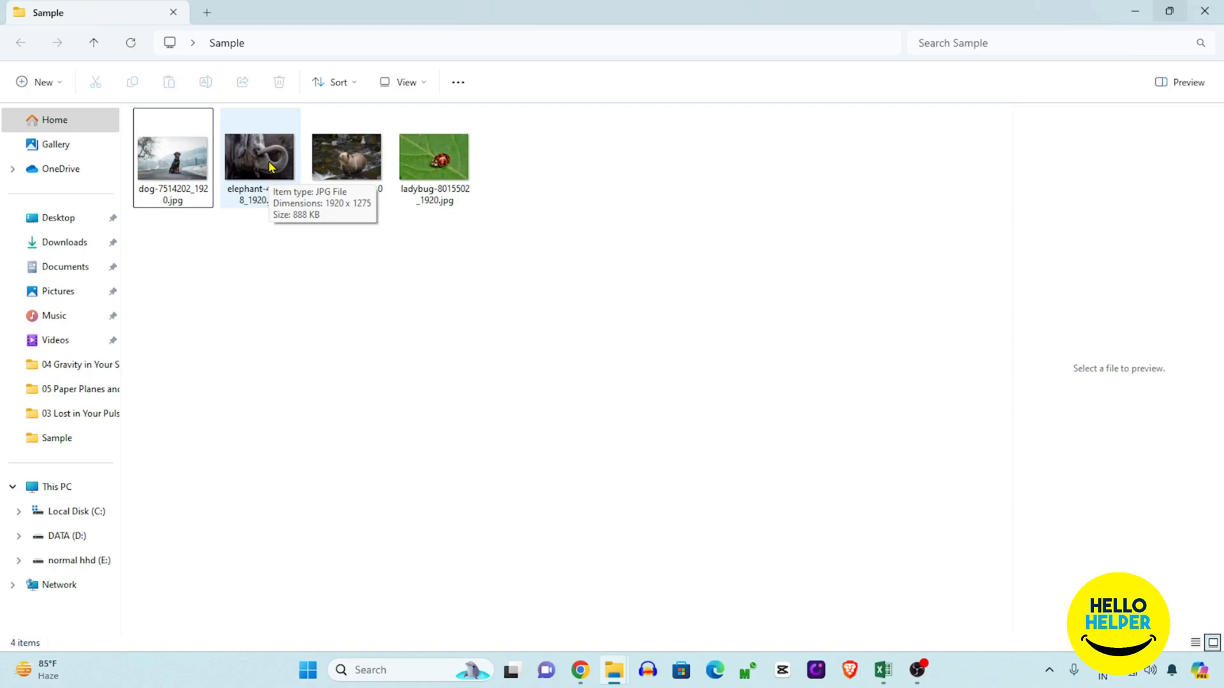
{"action": "double_click", "coordinate": [258, 156]}
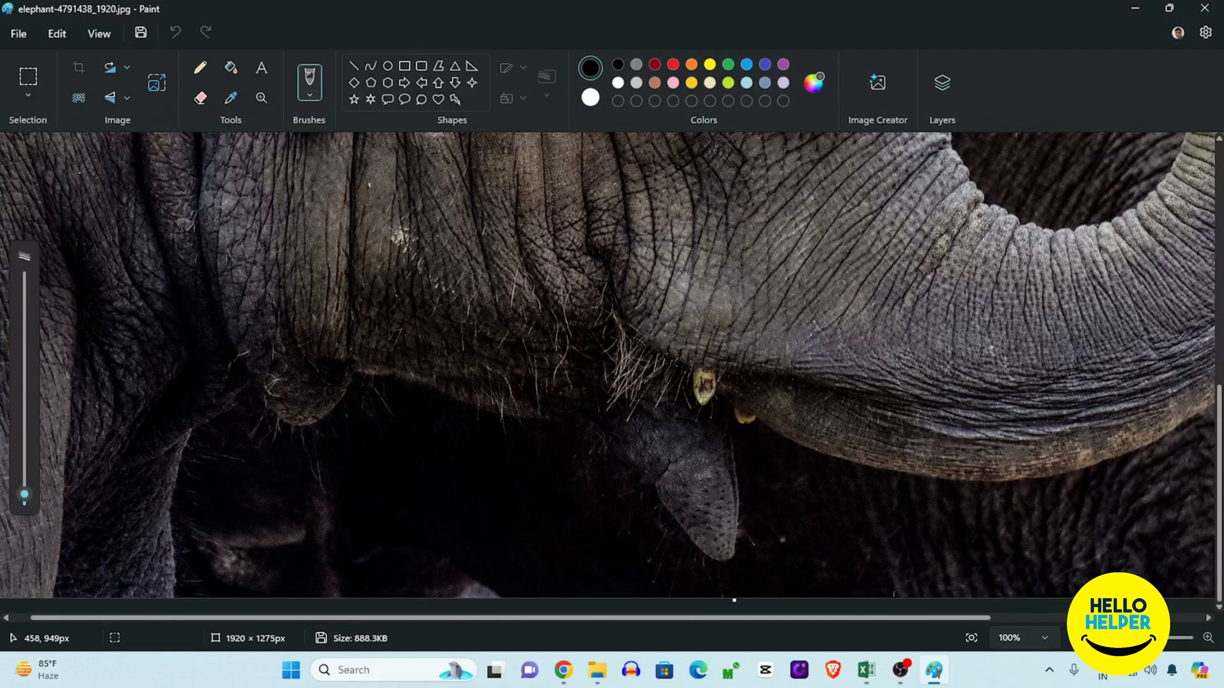
{"action": "scroll", "scroll_direction": "down", "scroll_amount": 3}
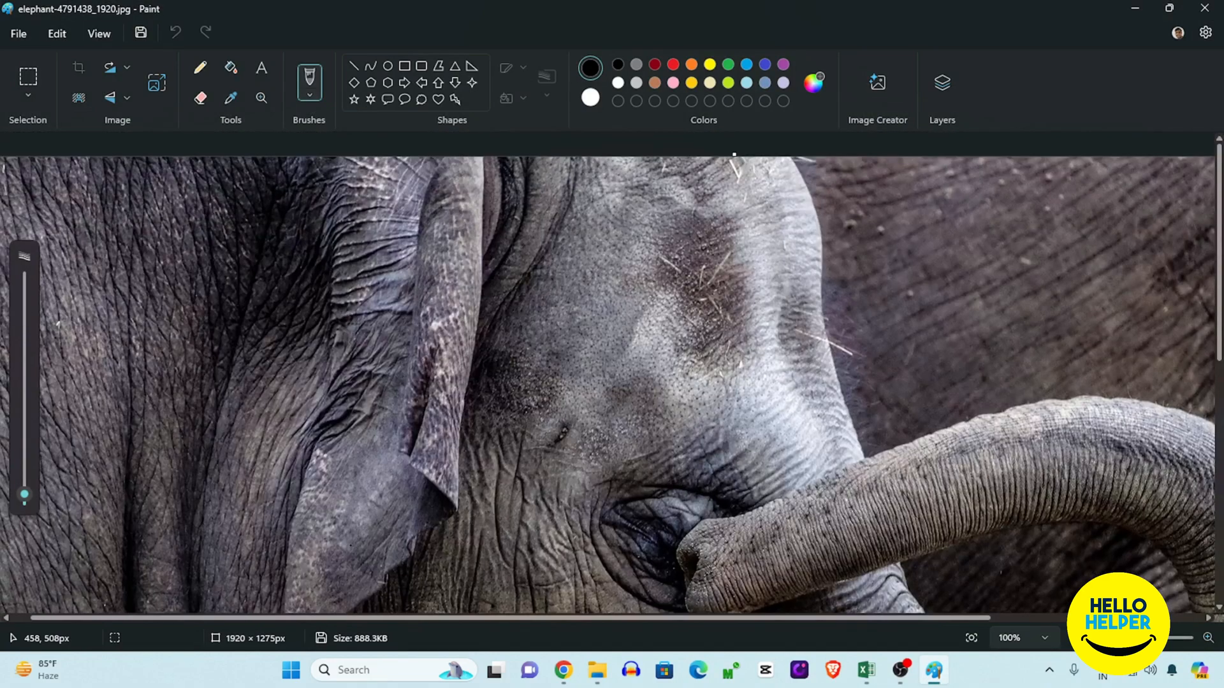
{"action": "scroll", "scroll_direction": "down", "scroll_amount": 3}
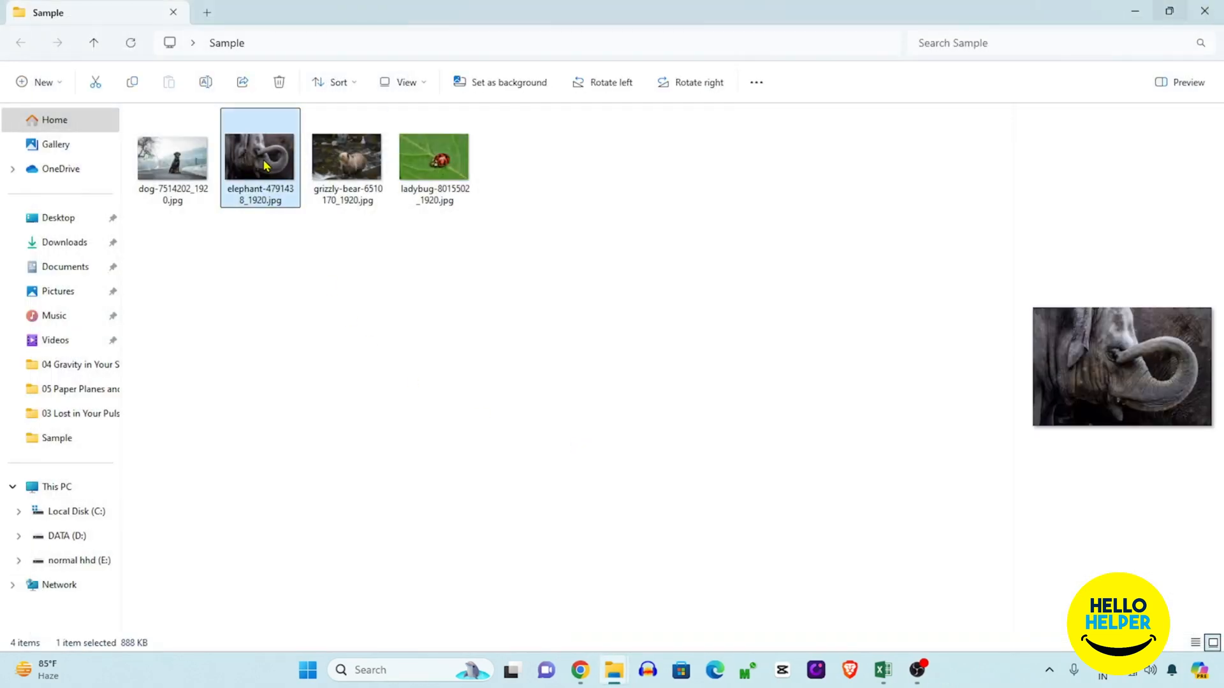
Step: Open Properties for the elephant JPG, showing an 888 KB file that opens with Paint
{"action": "right_click", "coordinate": [260, 156]}
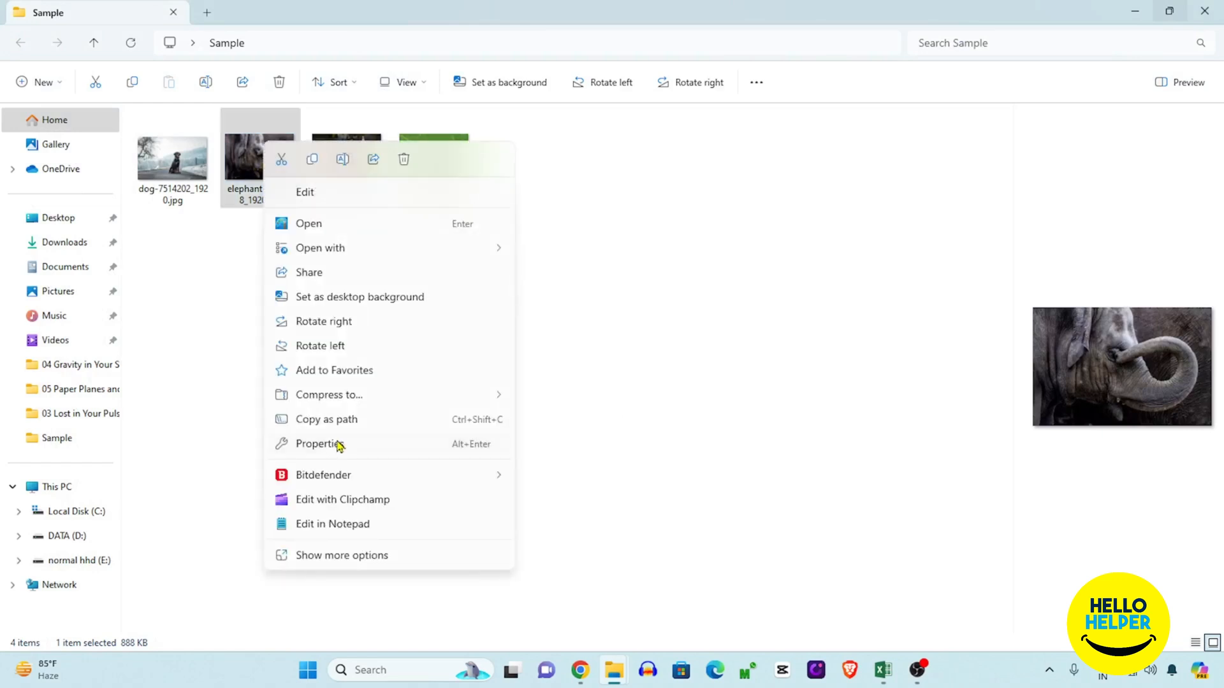
{"action": "left_click", "coordinate": [317, 443]}
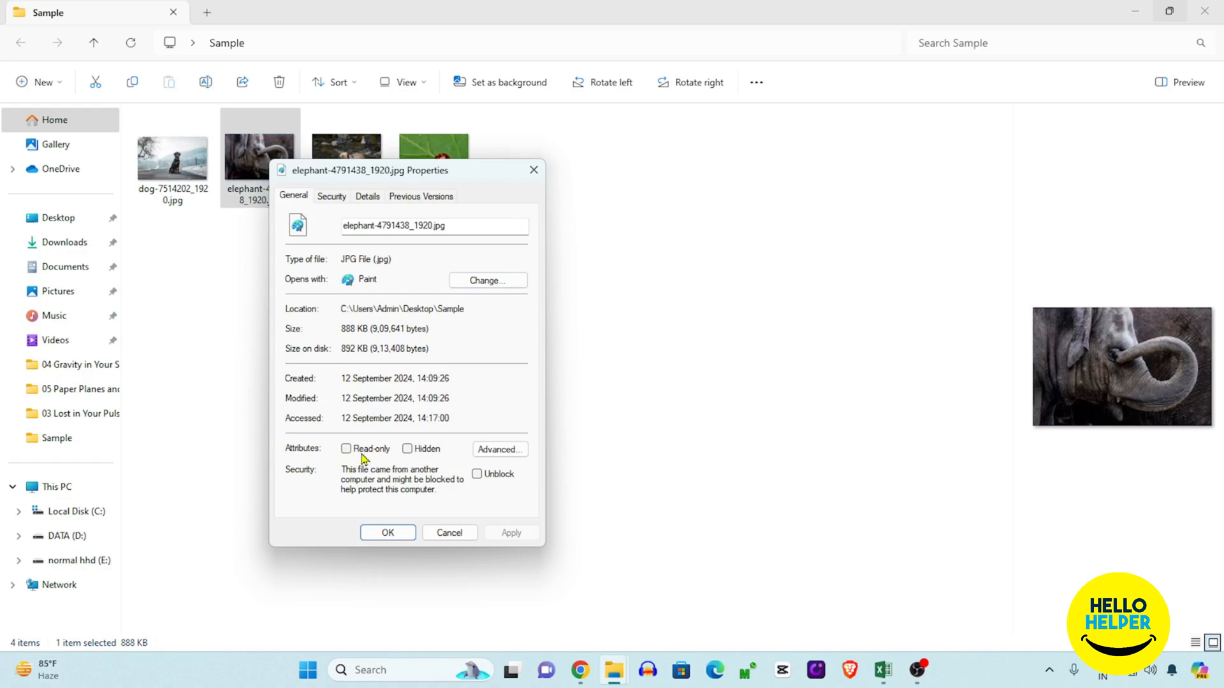
{"action": "mouse_move", "coordinate": [449, 377]}
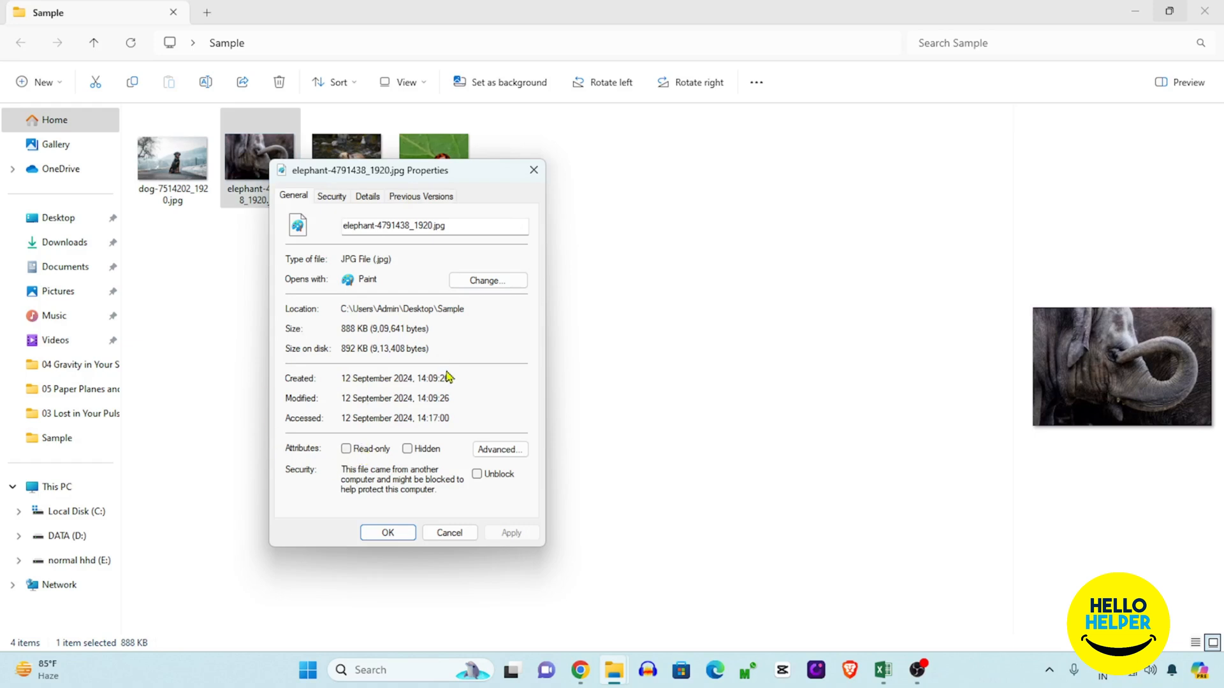
{"action": "mouse_move", "coordinate": [363, 281]}
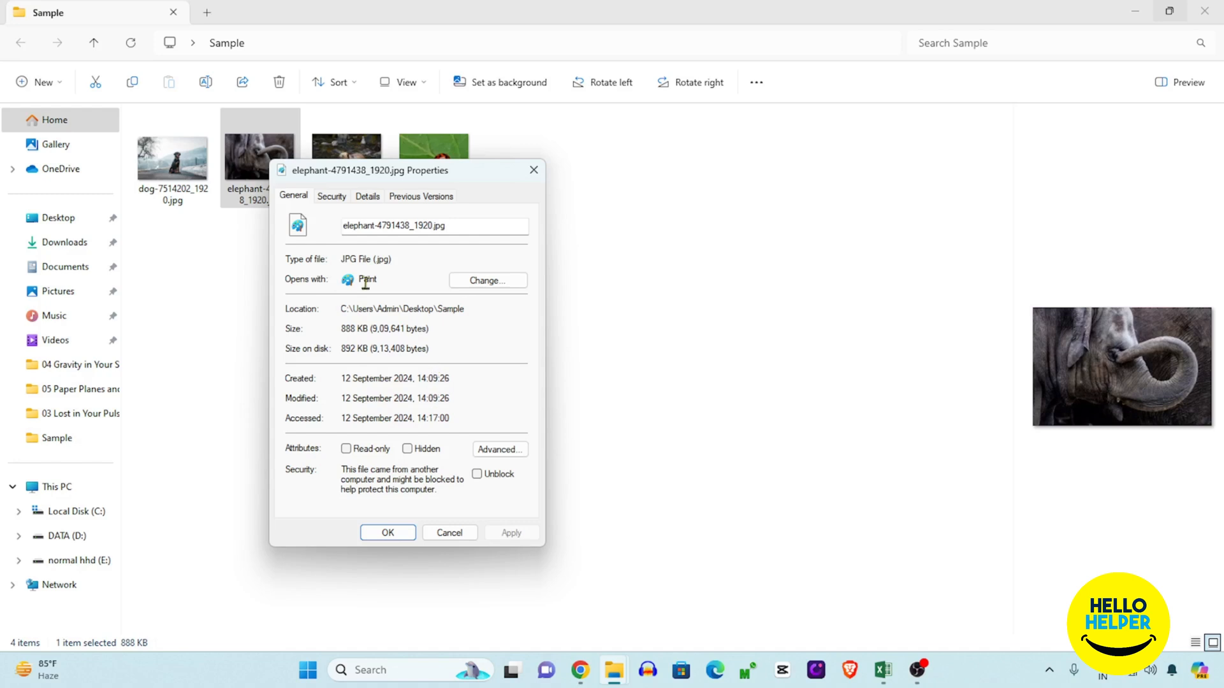
{"action": "mouse_move", "coordinate": [359, 283]}
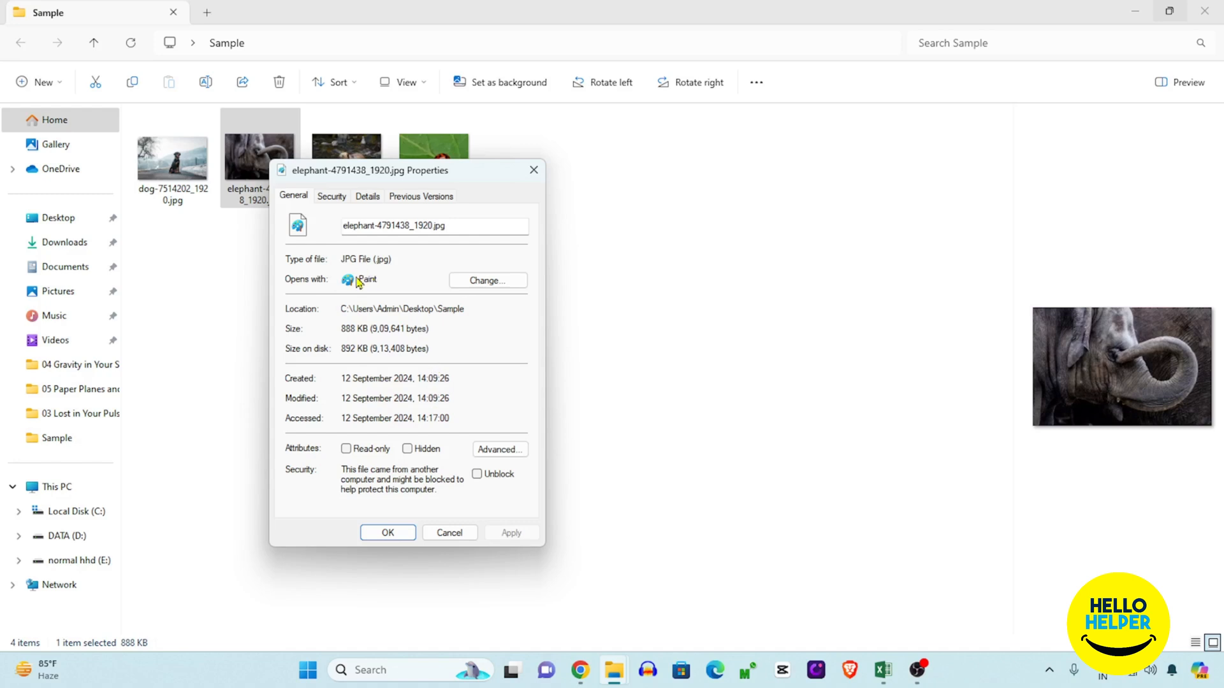
{"action": "mouse_move", "coordinate": [316, 288]}
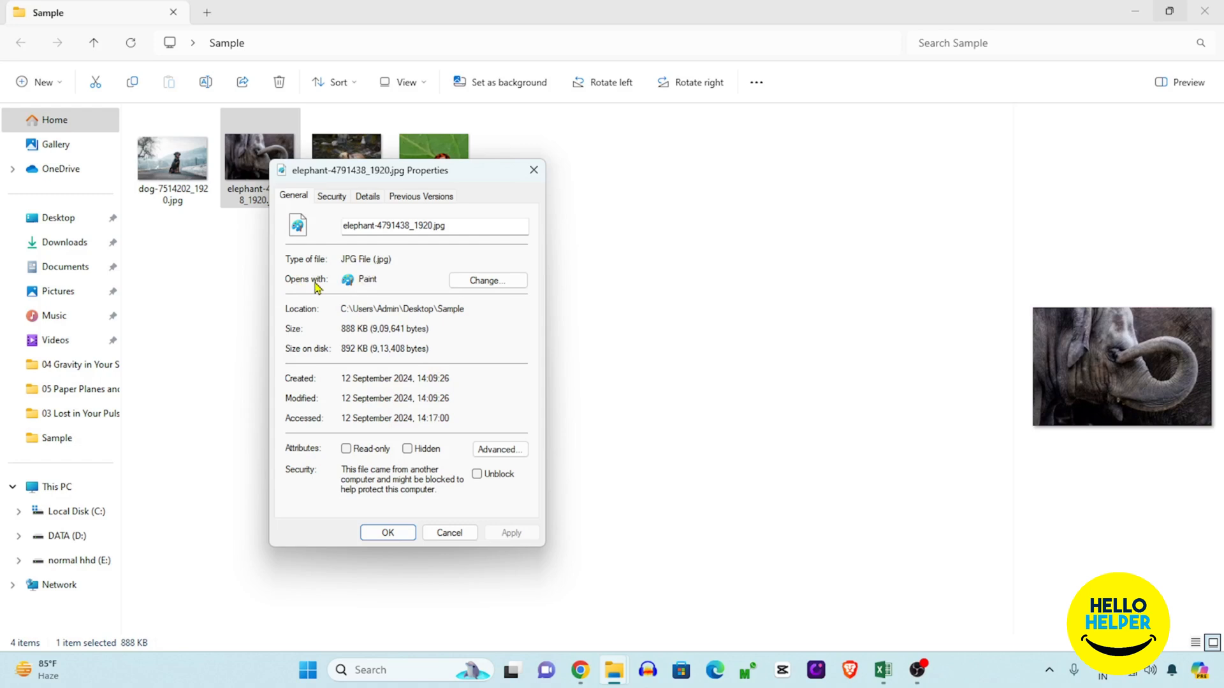
{"action": "mouse_move", "coordinate": [305, 290]}
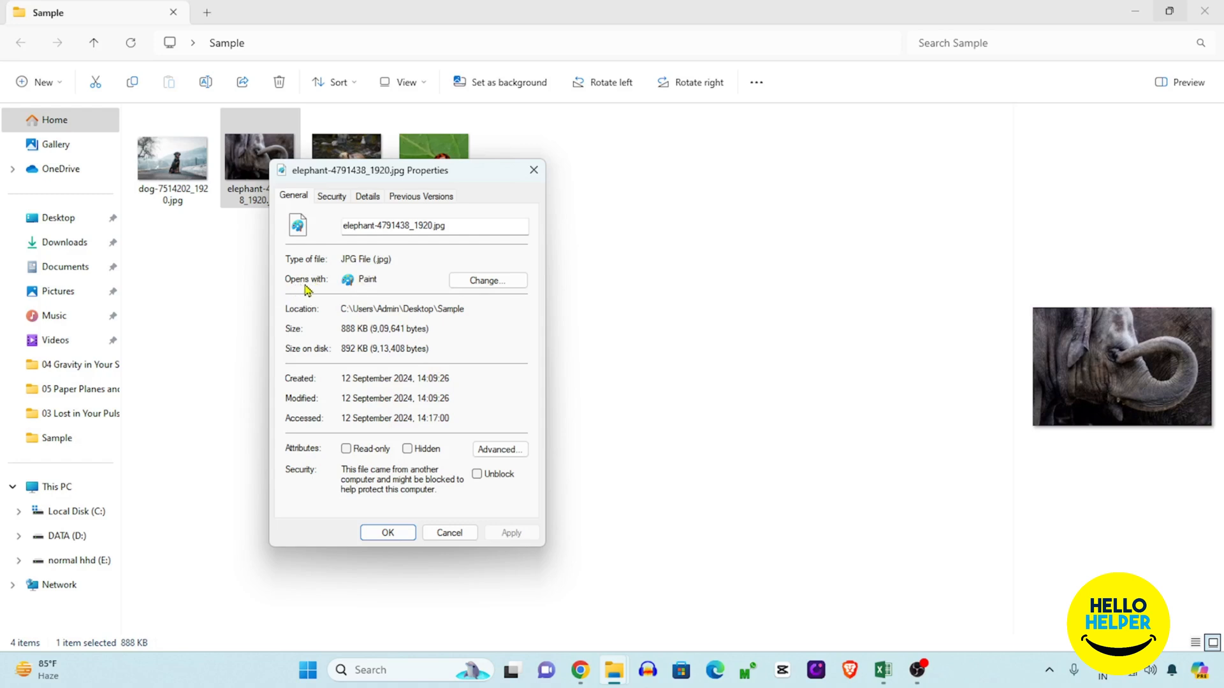
{"action": "mouse_move", "coordinate": [487, 281]}
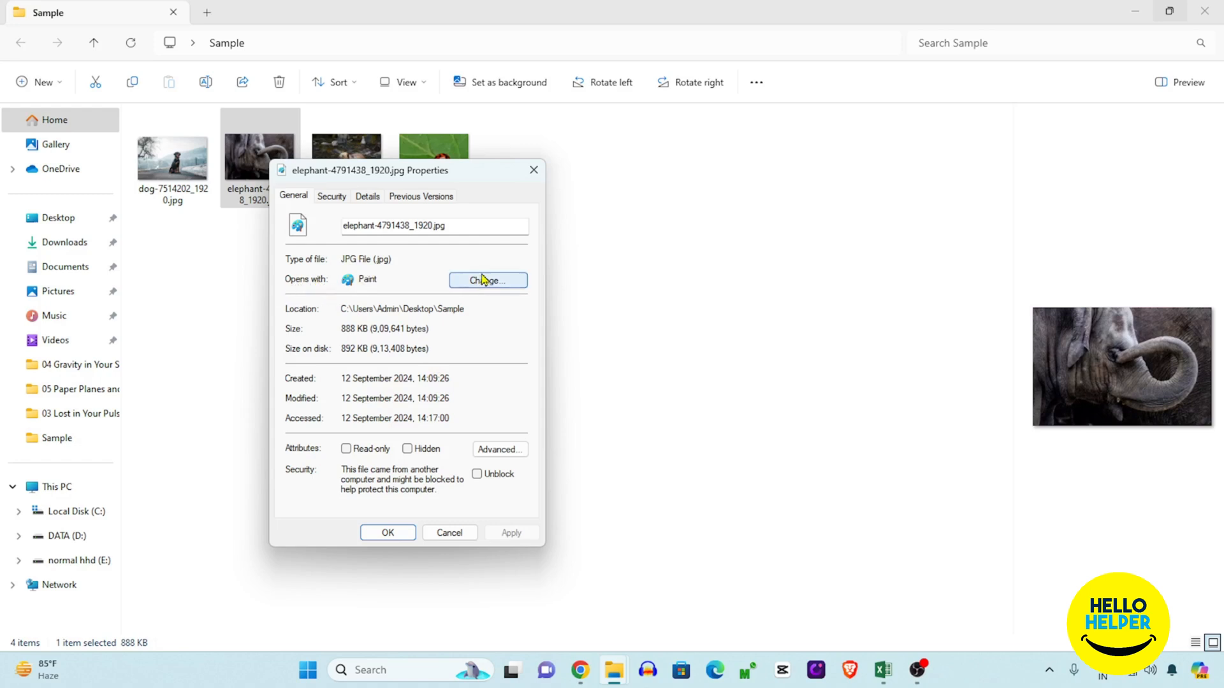
Step: Set Photos as the JPG default app, then open the grizzly bear photo maximized in Photos
{"action": "left_click", "coordinate": [487, 281]}
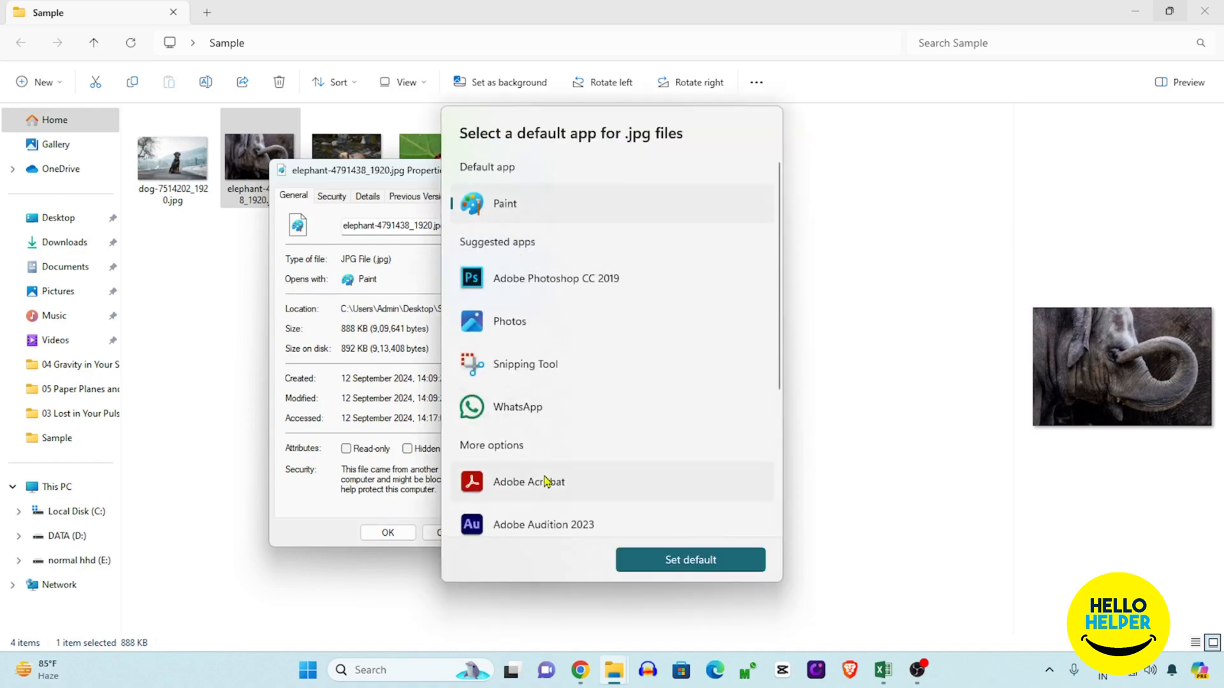
{"action": "mouse_move", "coordinate": [509, 321]}
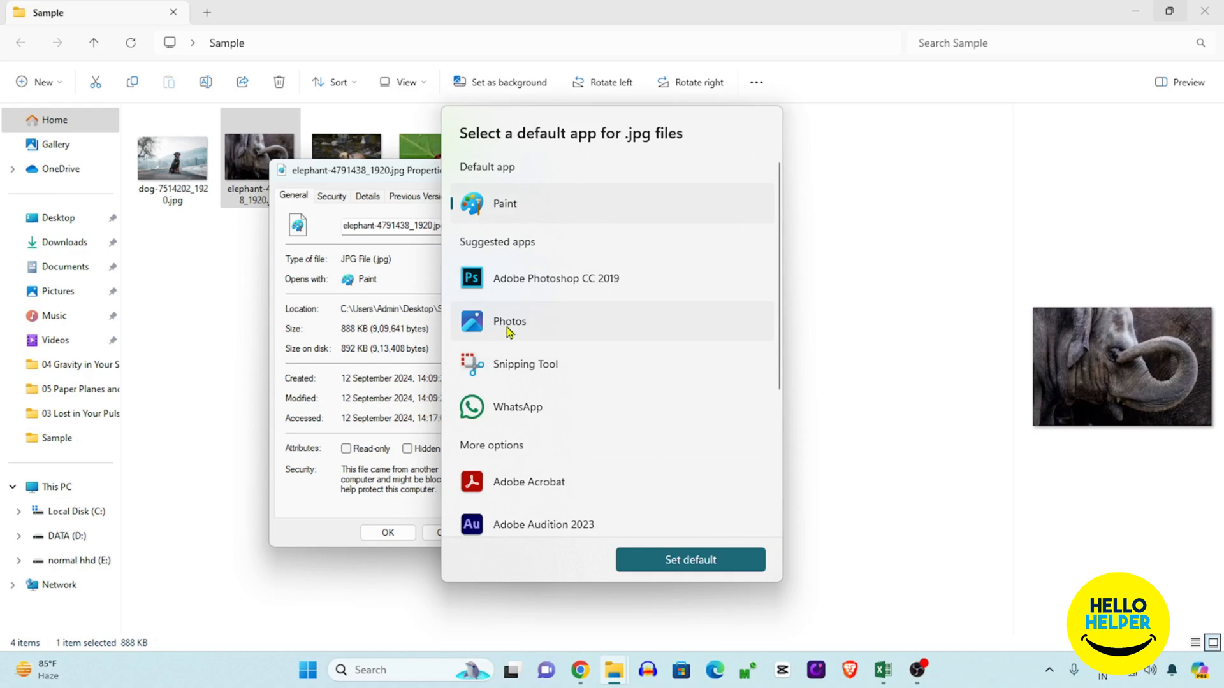
{"action": "mouse_move", "coordinate": [505, 332]}
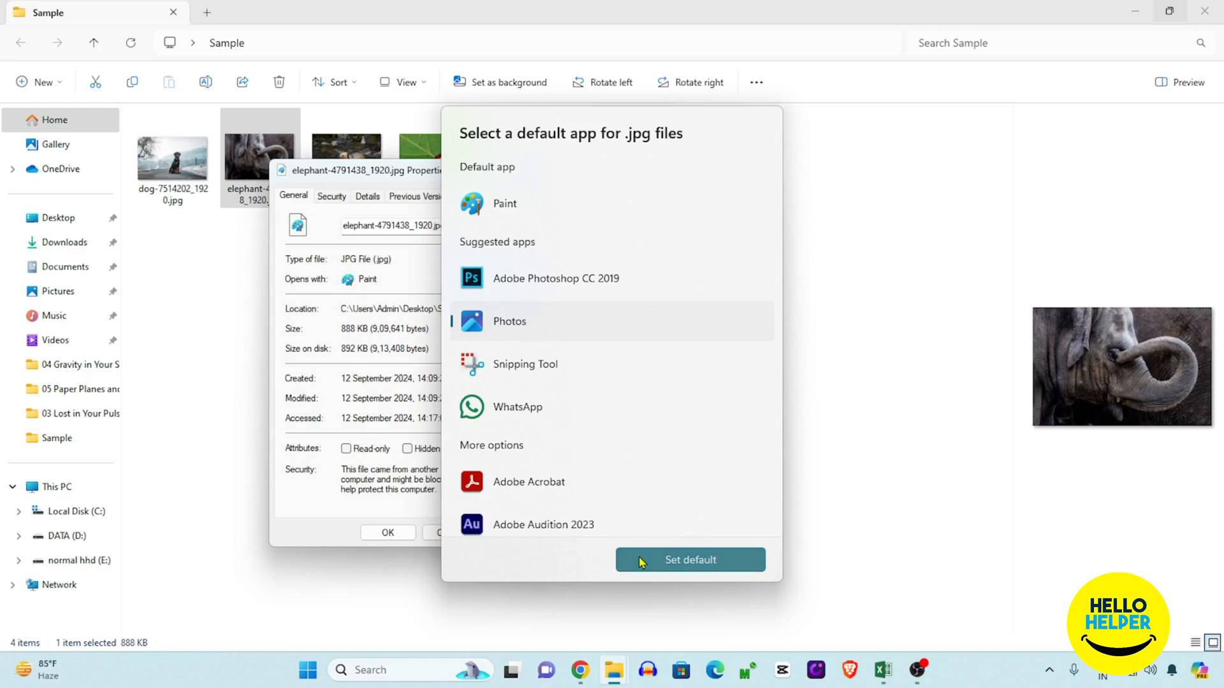
{"action": "left_click", "coordinate": [689, 559]}
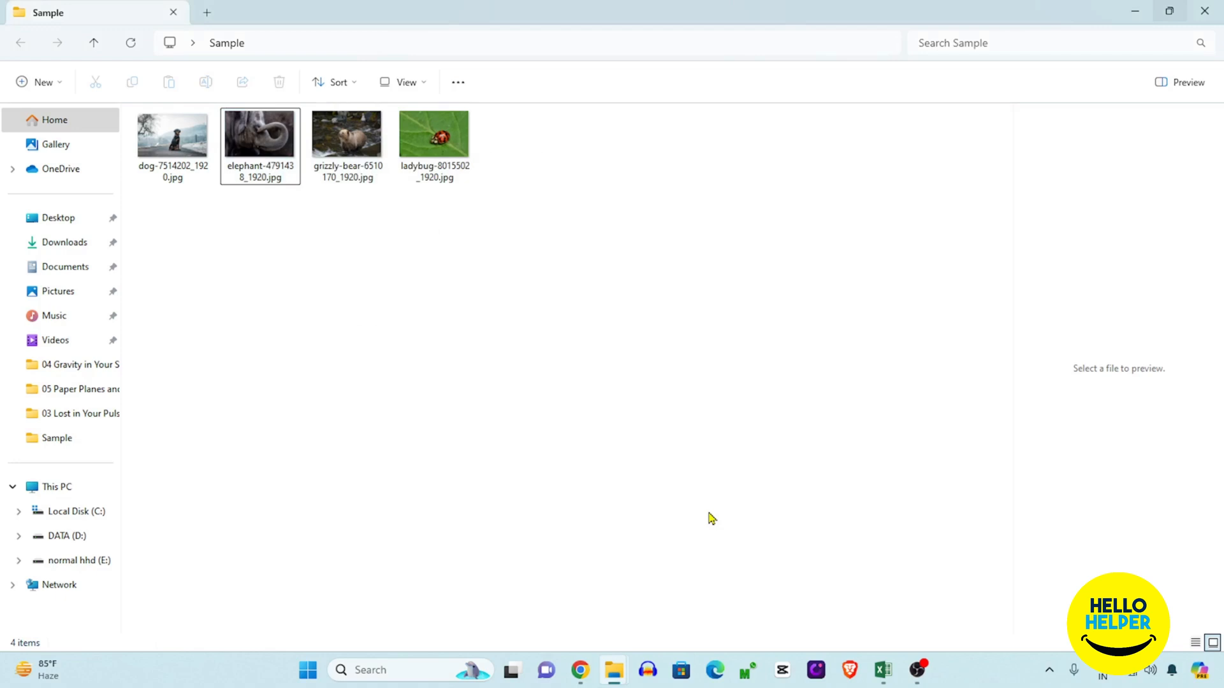
{"action": "left_click", "coordinate": [348, 133]}
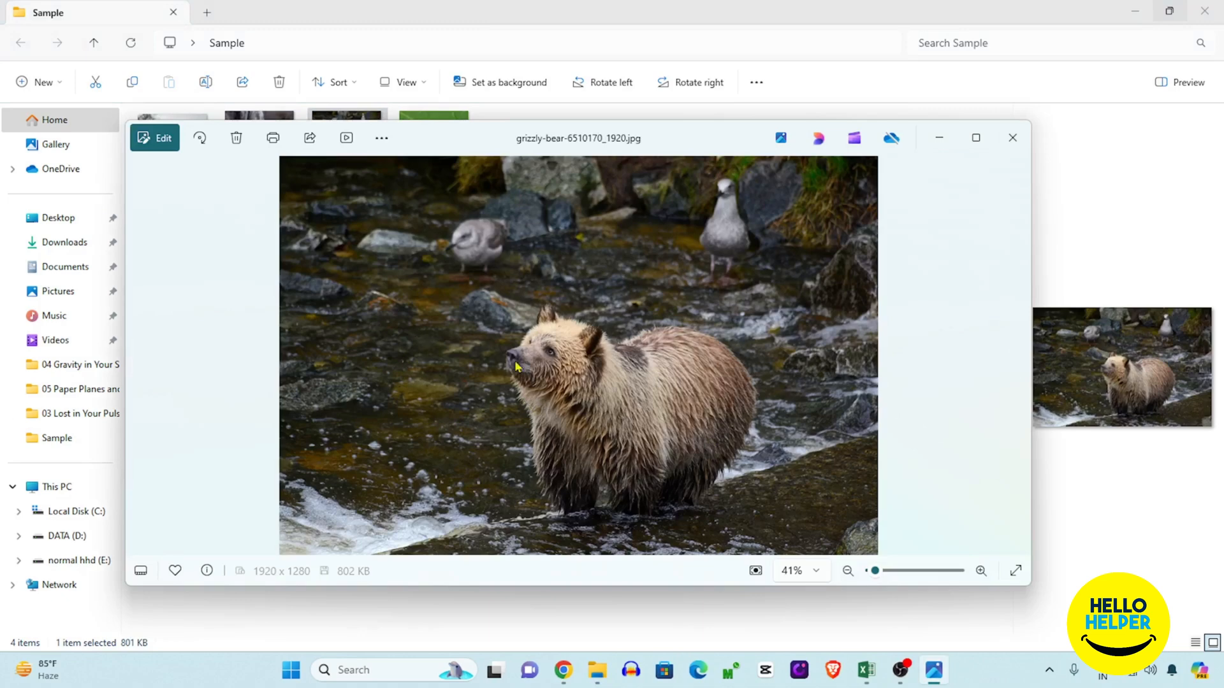
{"action": "left_click", "coordinate": [975, 138]}
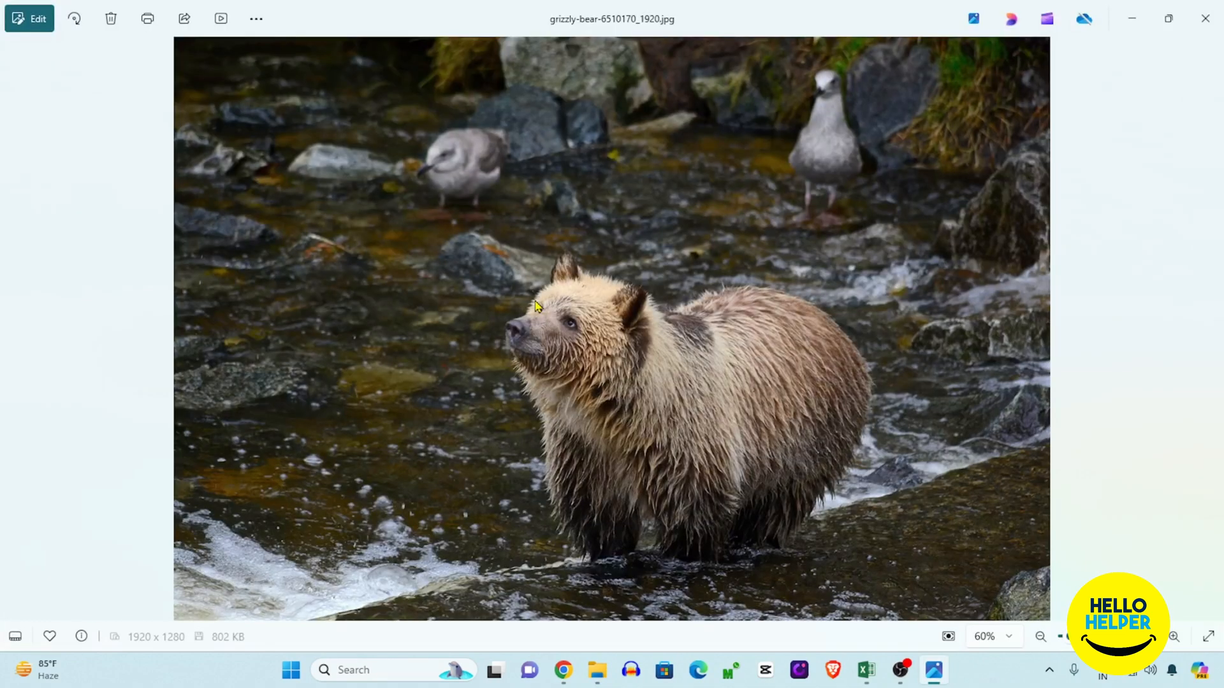